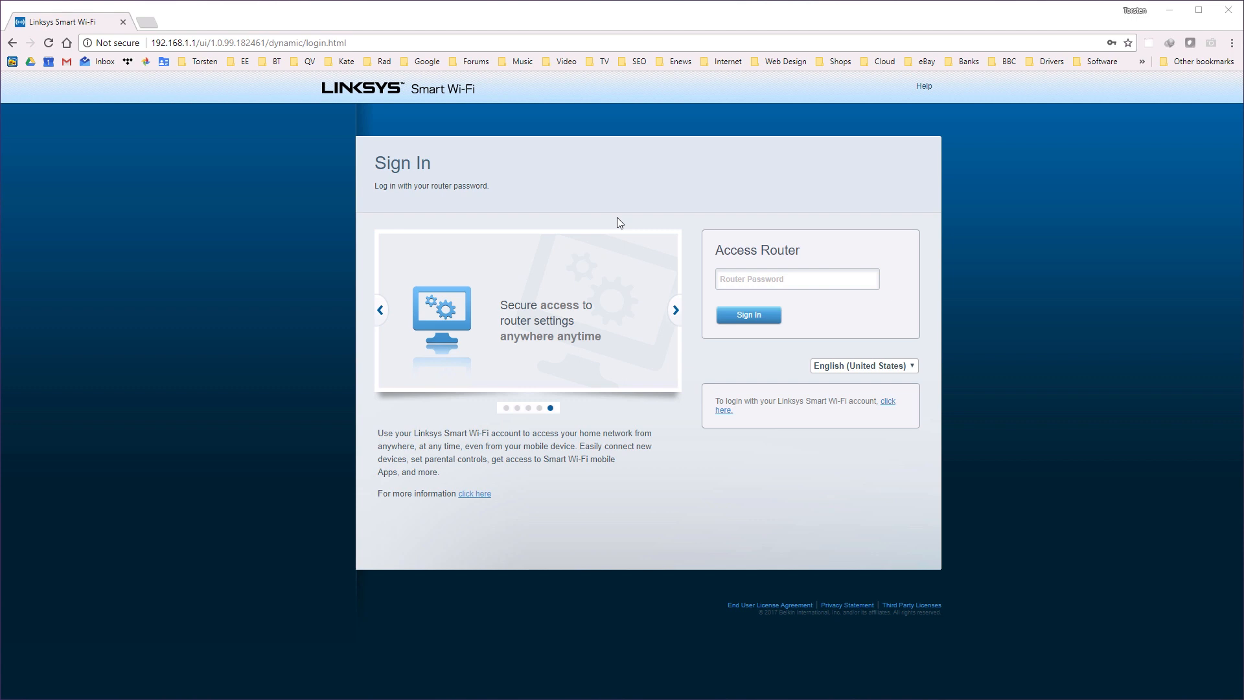
mouse_move(613, 227)
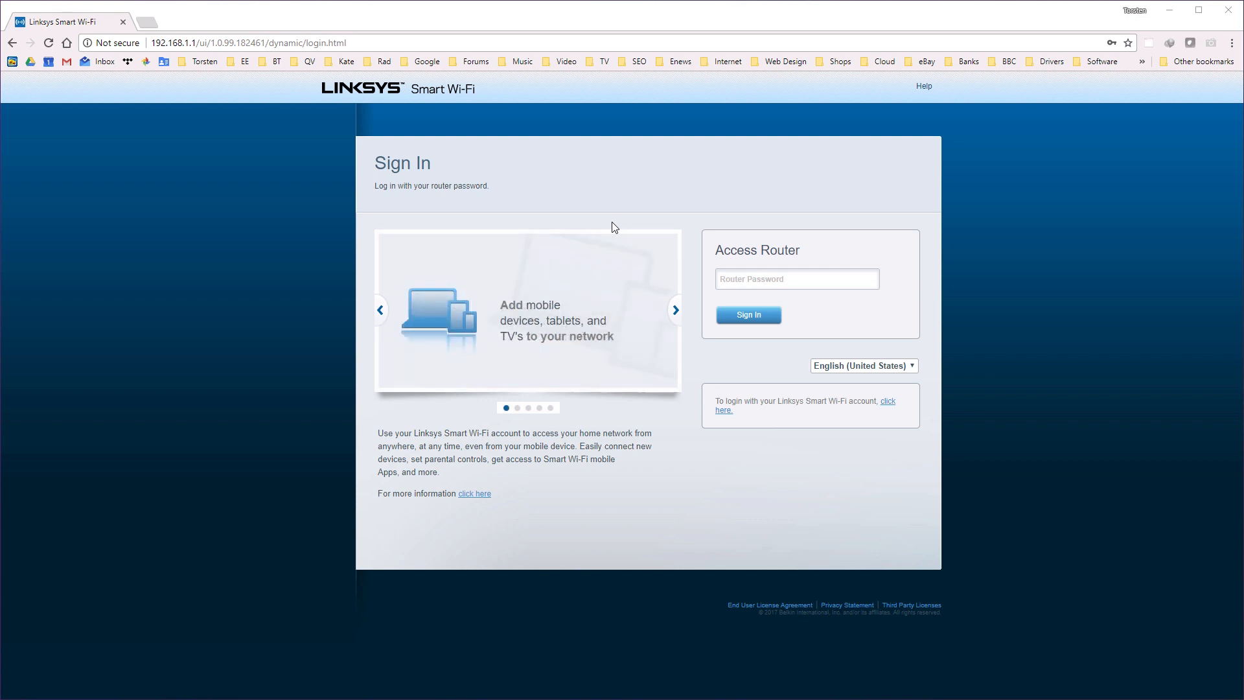
mouse_move(714, 233)
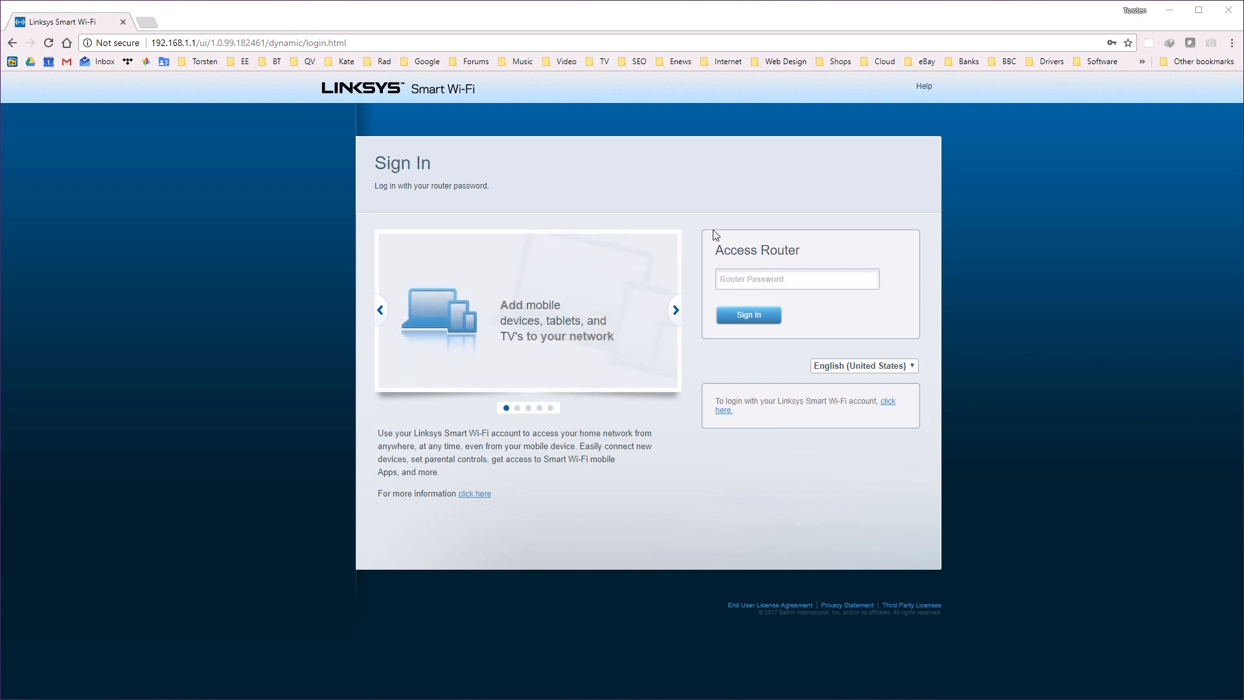
mouse_move(725, 226)
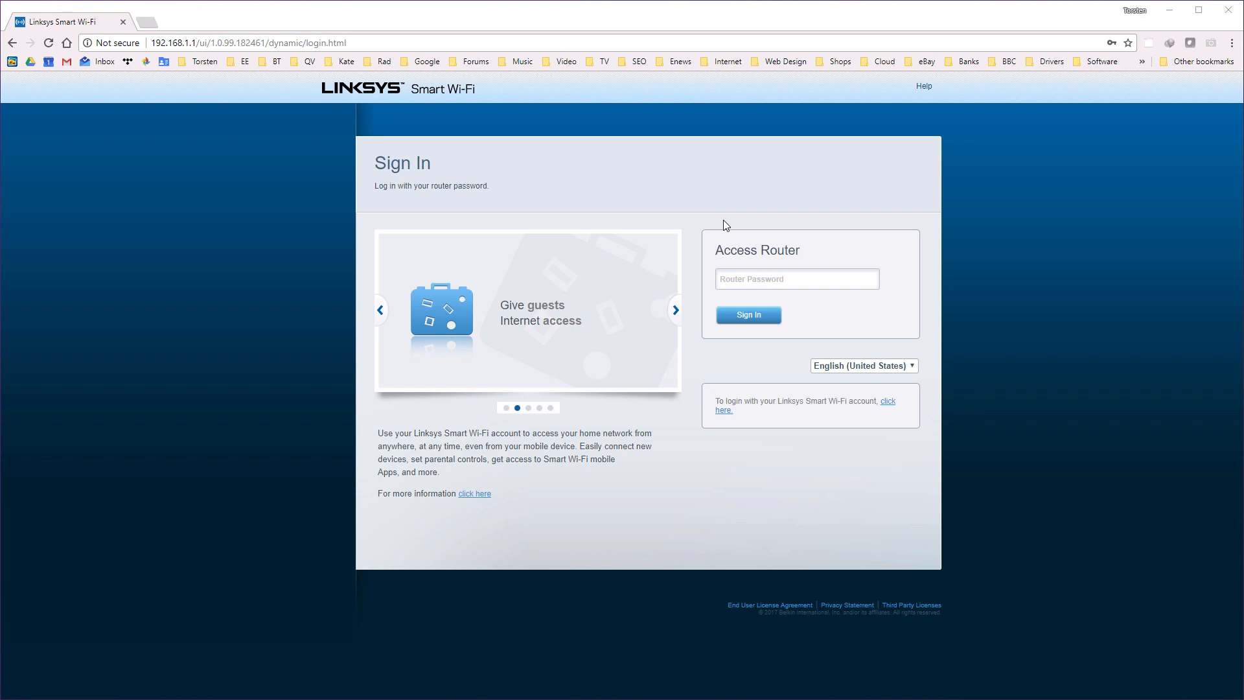
mouse_move(749, 261)
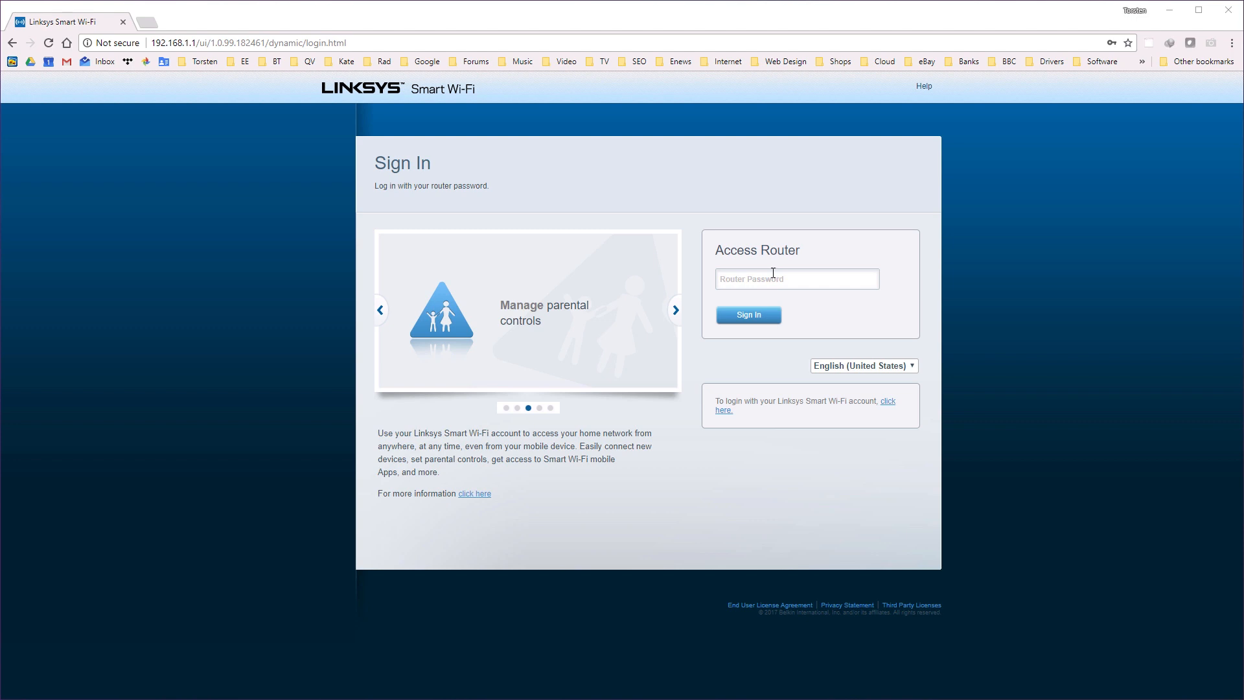
mouse_move(773, 279)
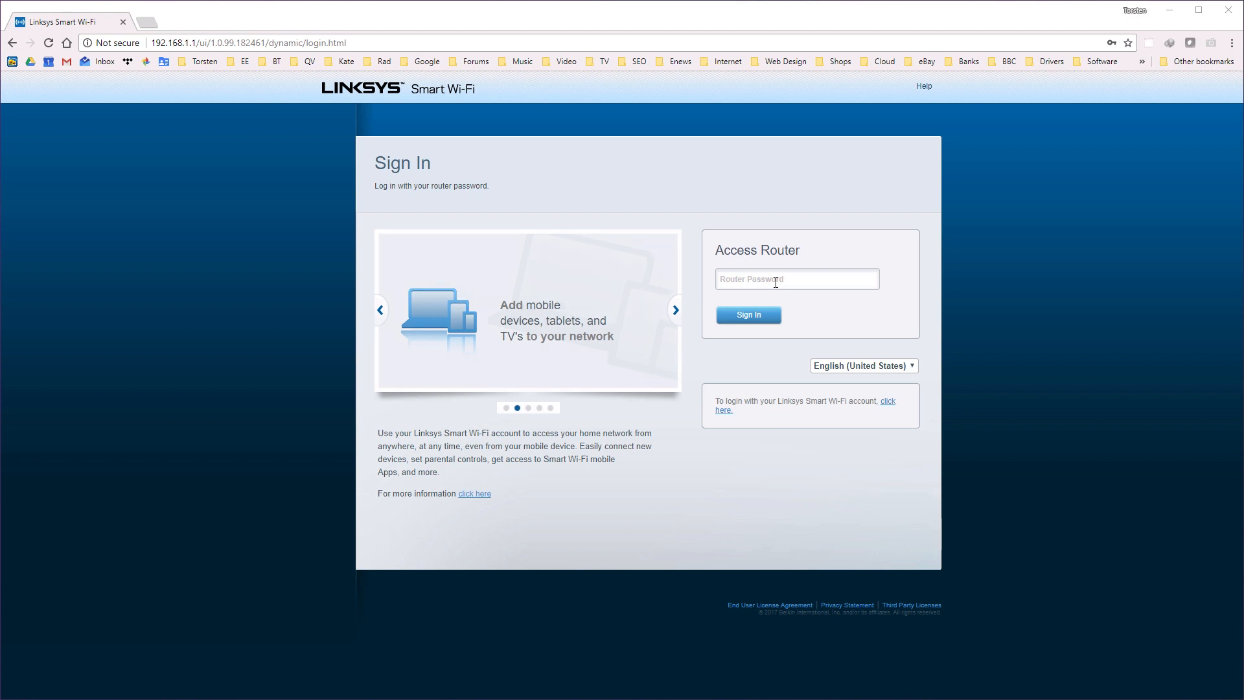
Enter the saved router password and sign in to the WRT1900AC dashboard.
click(797, 279)
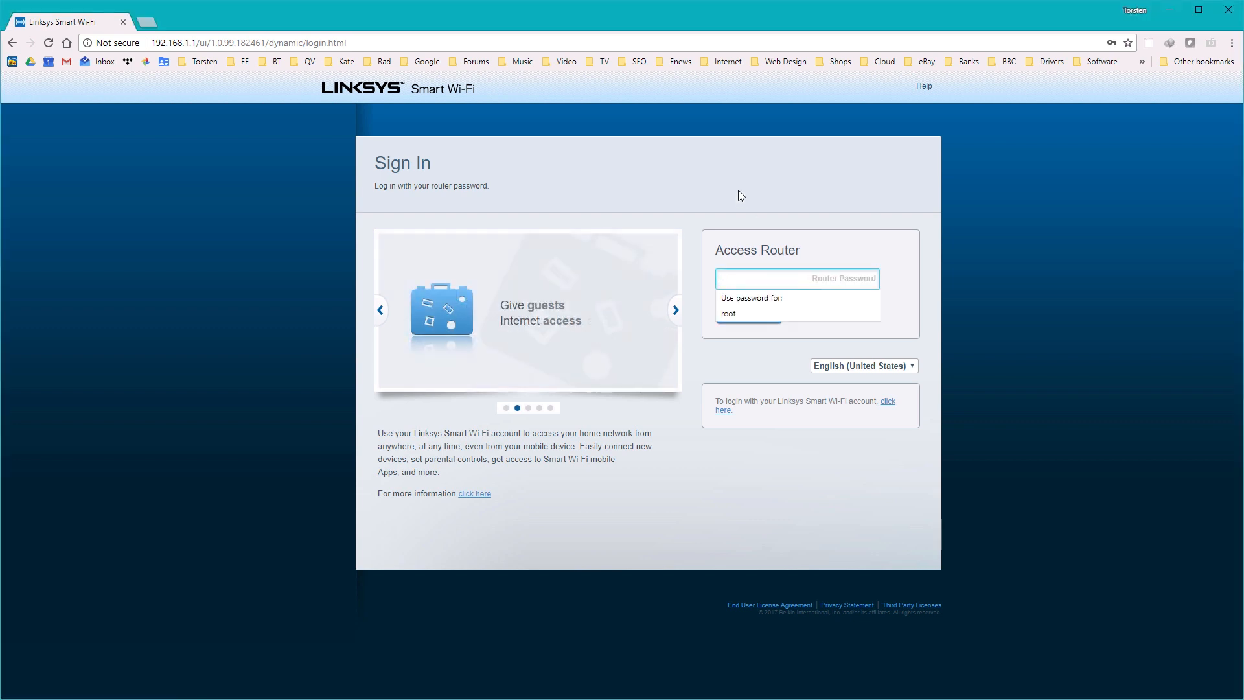
mouse_move(711, 241)
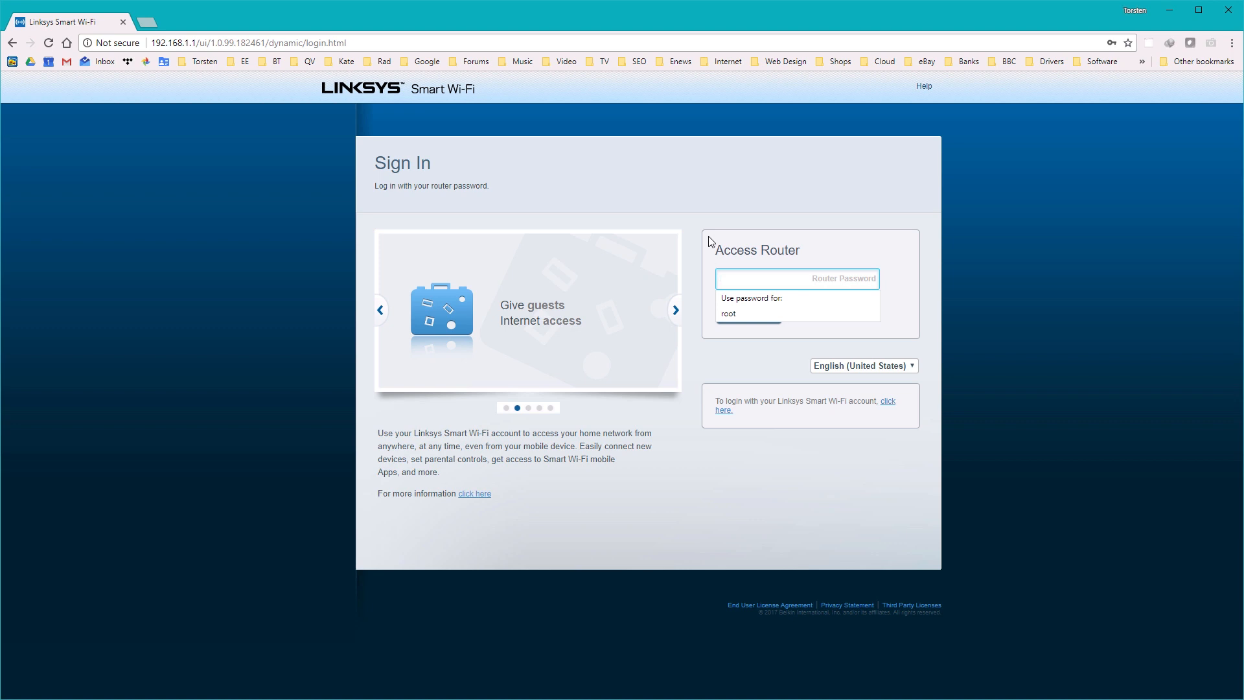
click(797, 278)
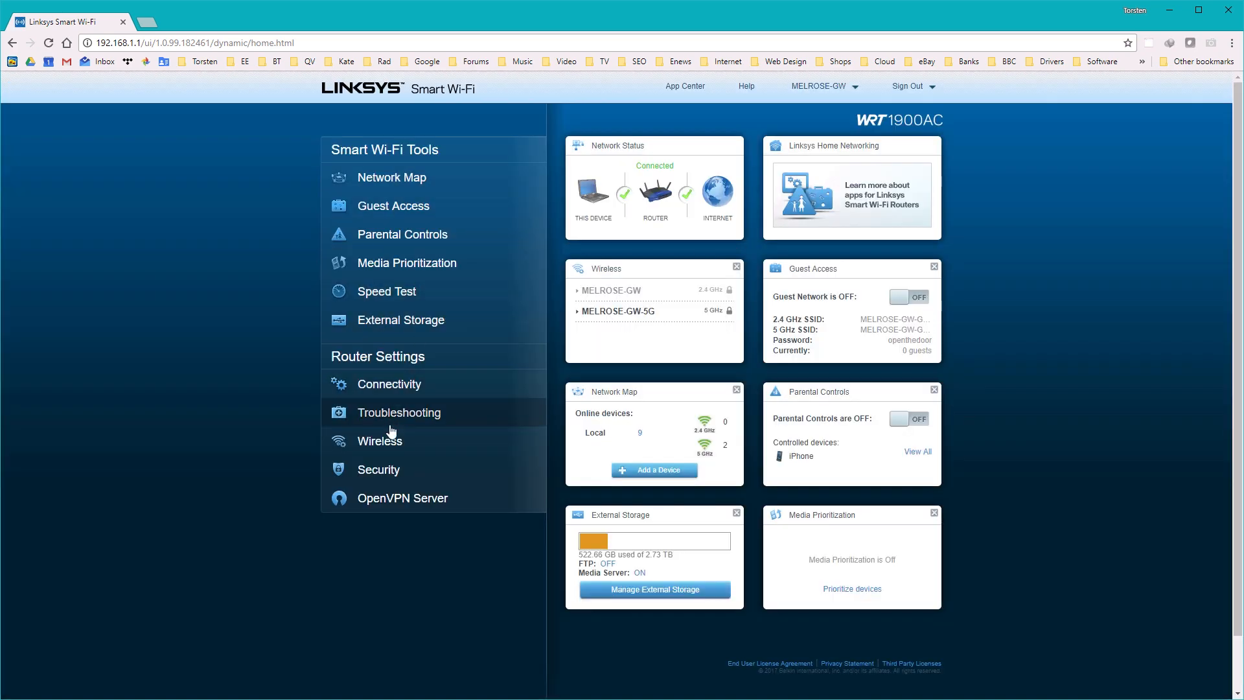
mouse_move(388, 446)
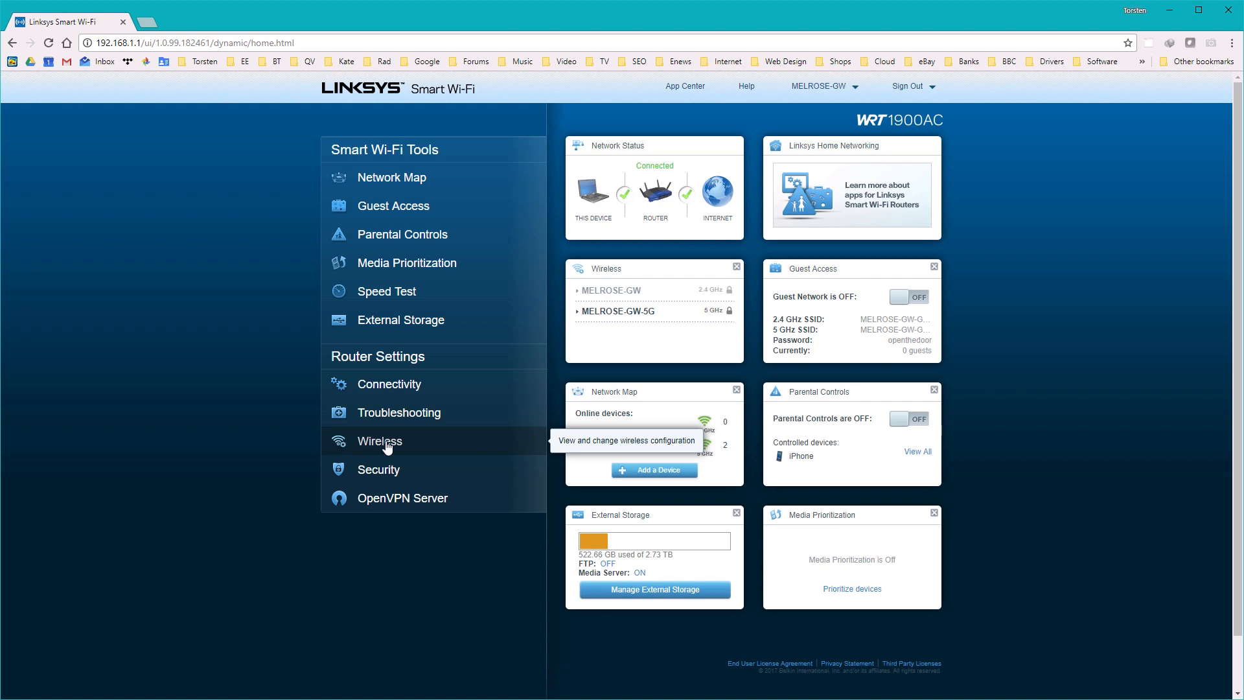
Show the Wireless settings with the 2.4 GHz band off and 5 GHz band on.
click(380, 440)
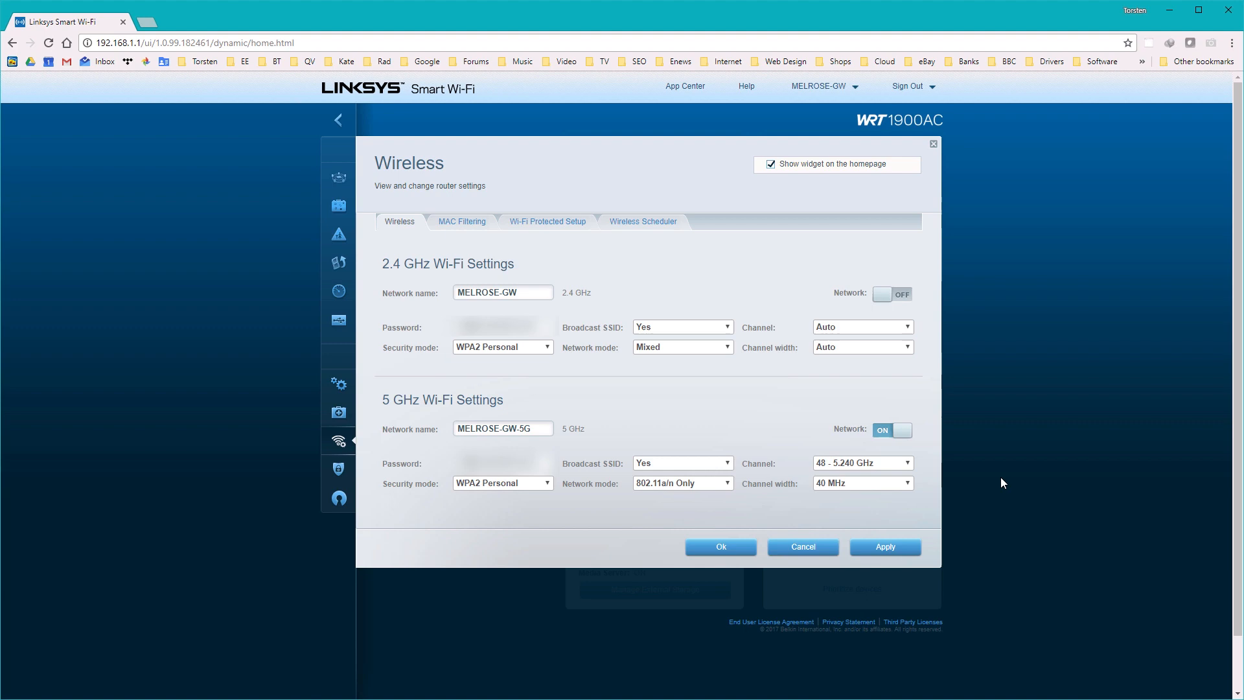
mouse_move(956, 456)
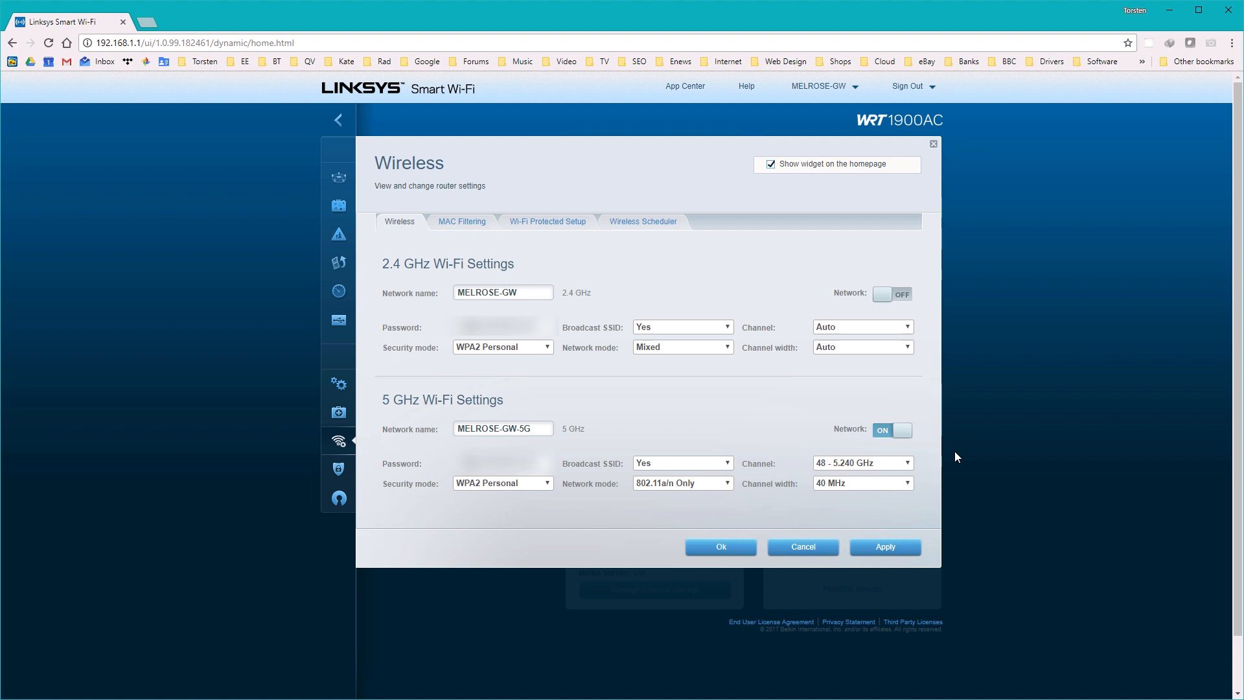
mouse_move(537, 284)
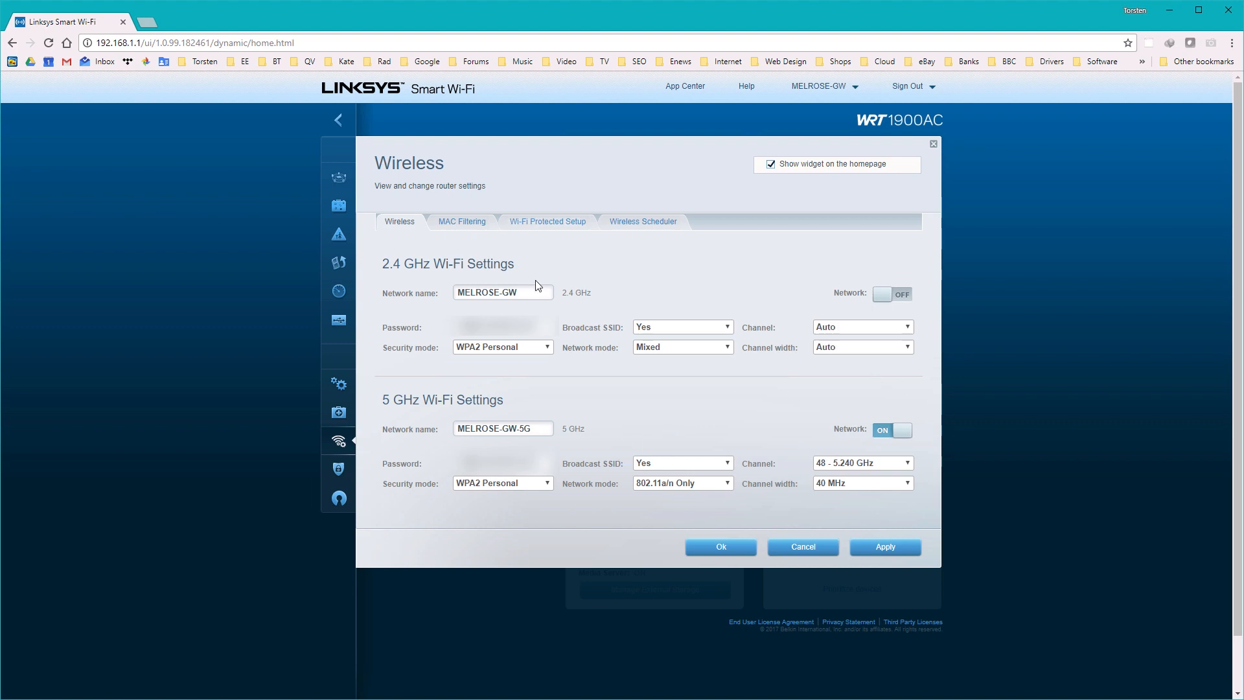
mouse_move(816, 256)
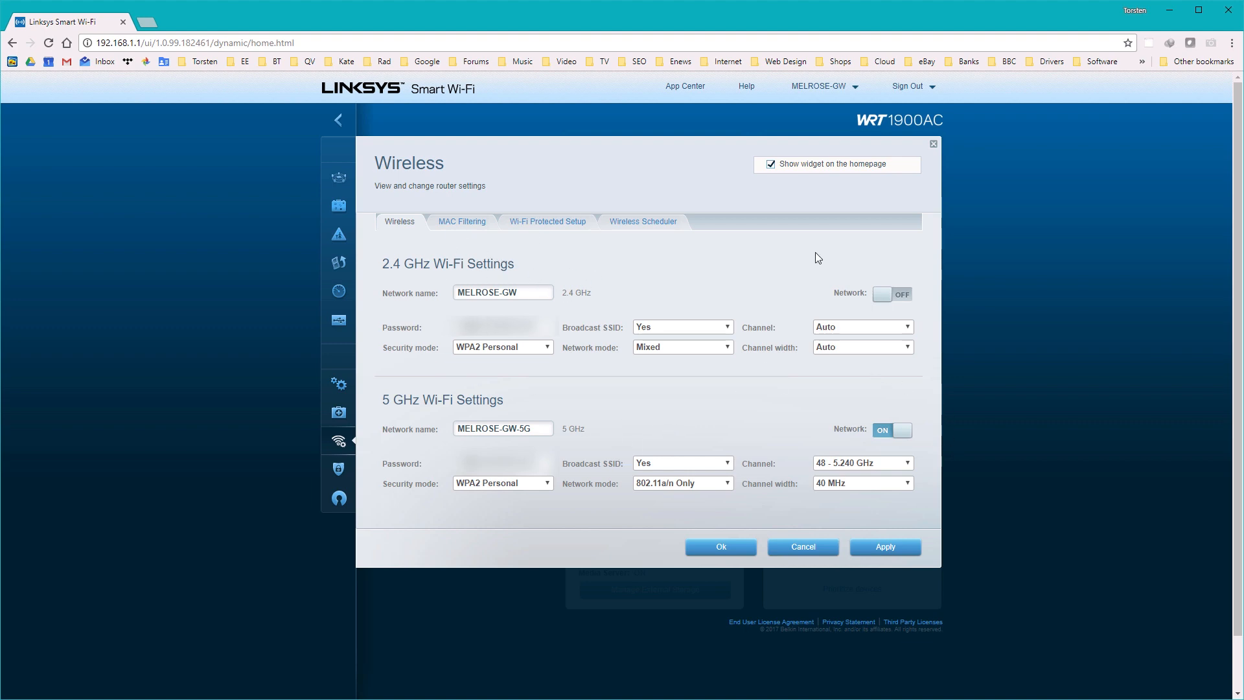
mouse_move(640, 309)
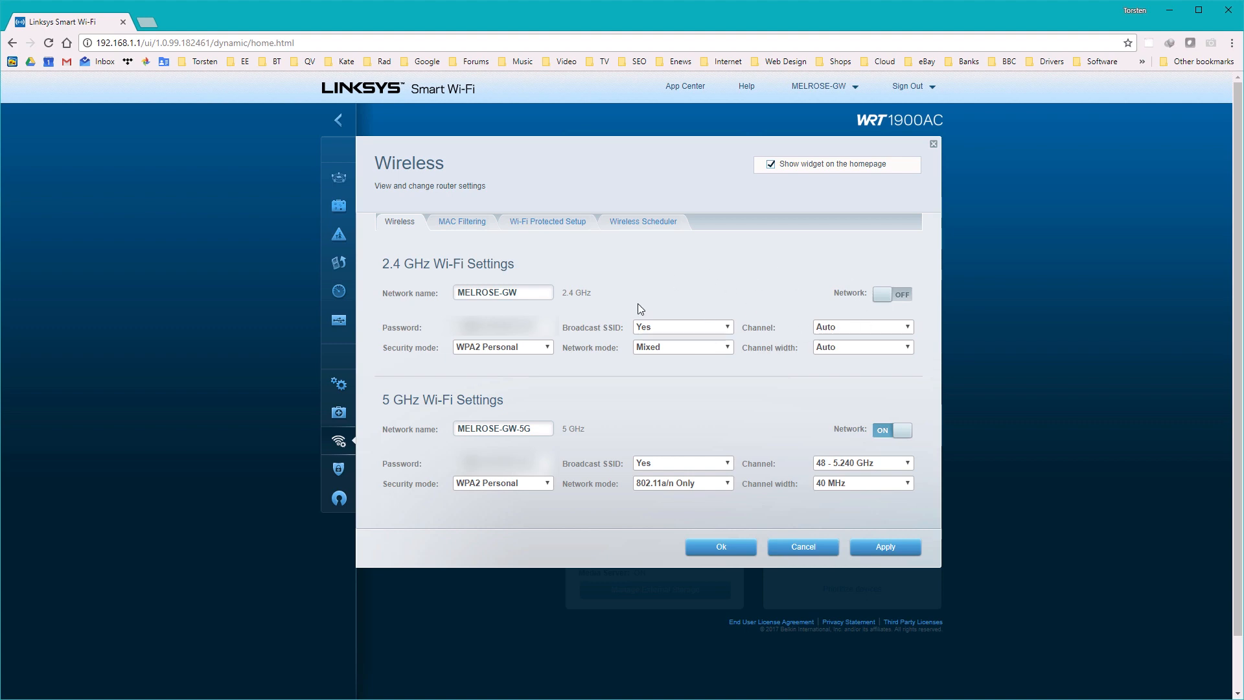
mouse_move(381, 396)
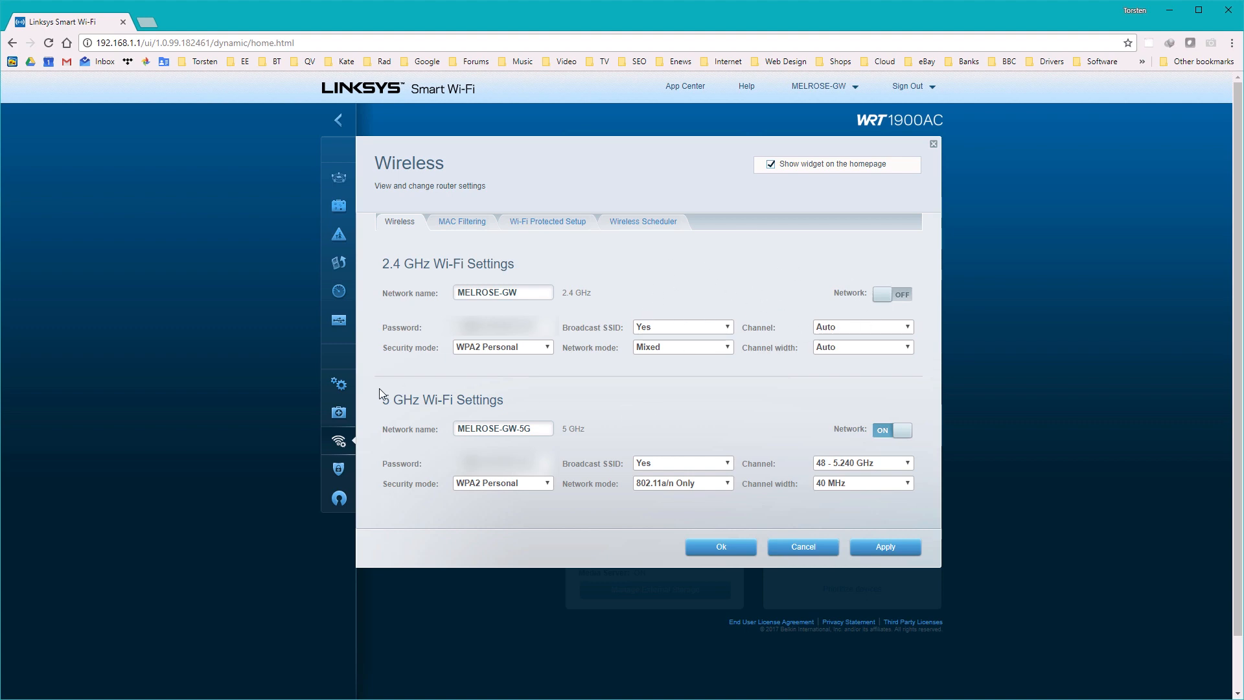
mouse_move(633, 406)
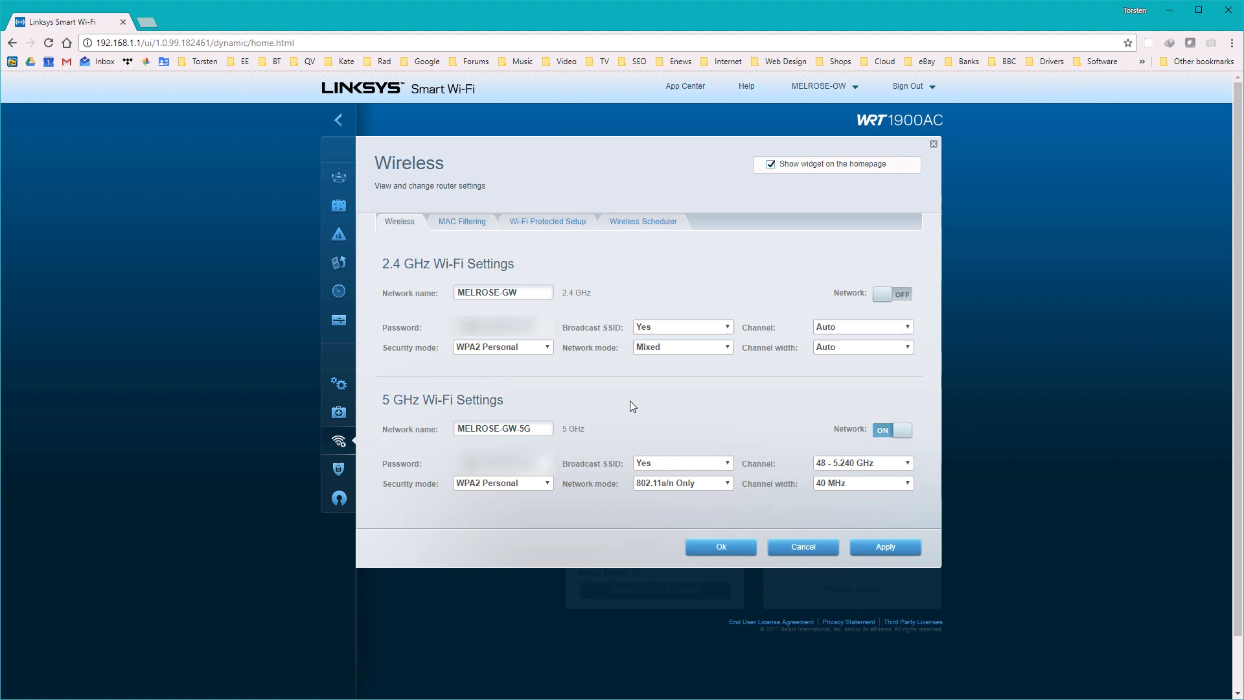
click(731, 482)
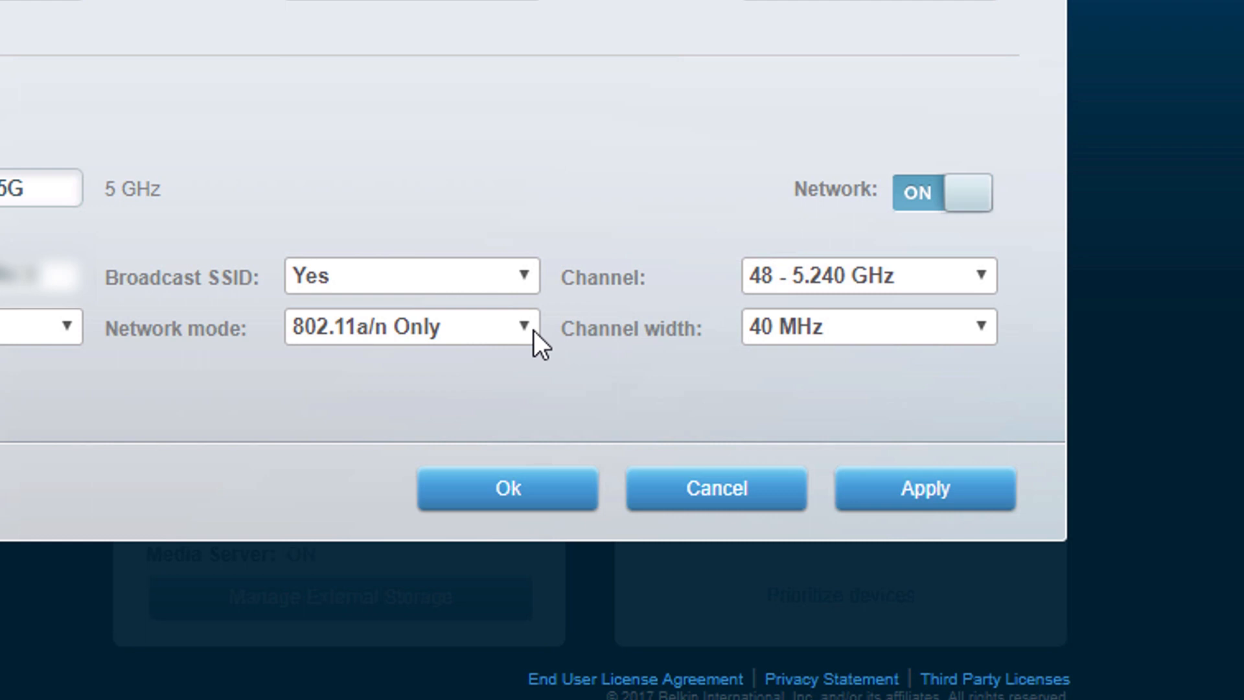
mouse_move(705, 331)
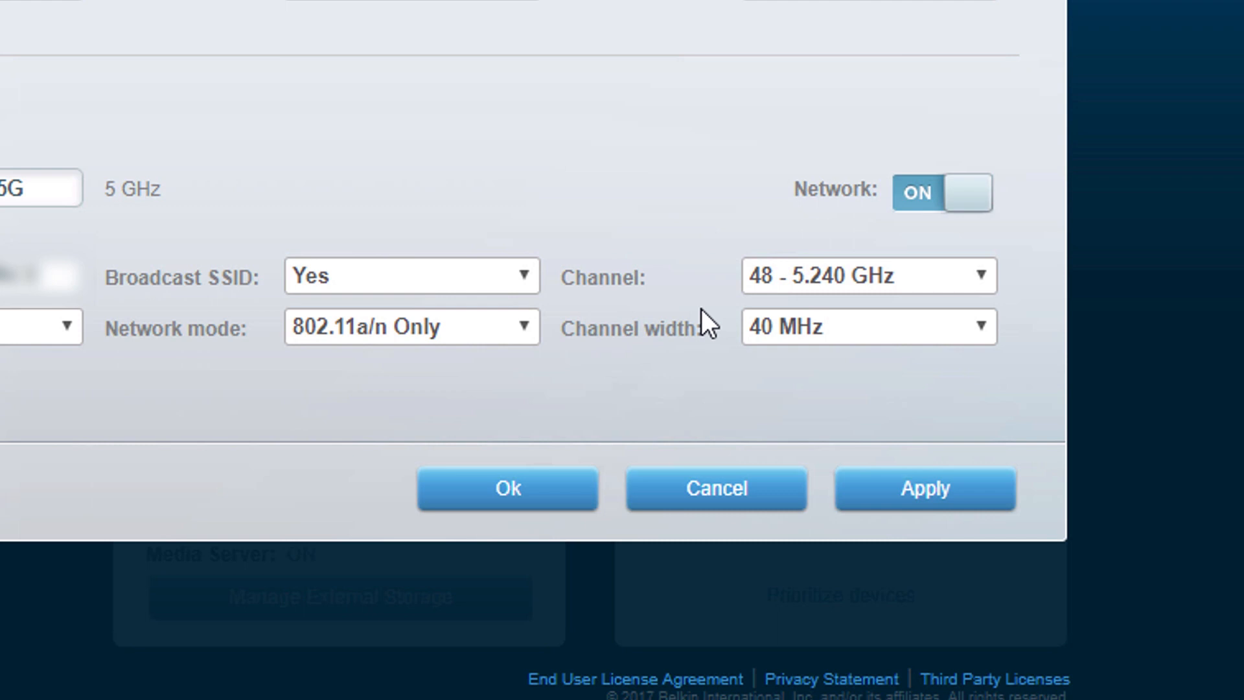
mouse_move(325, 337)
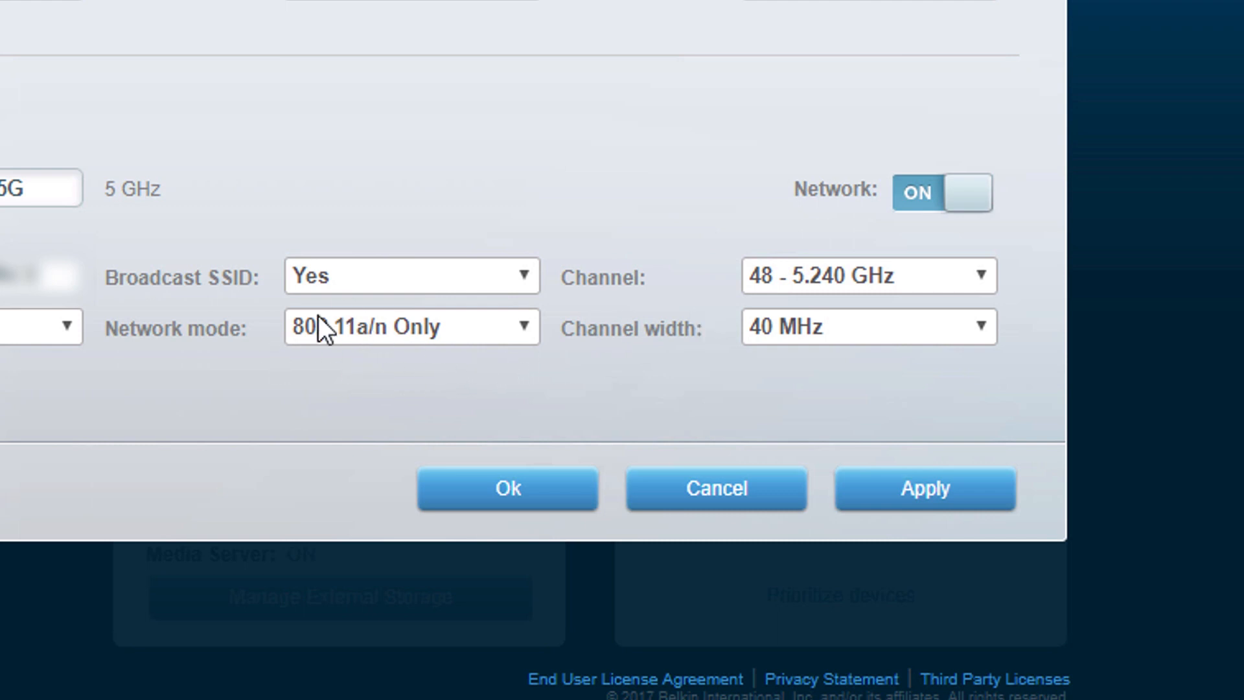
click(413, 326)
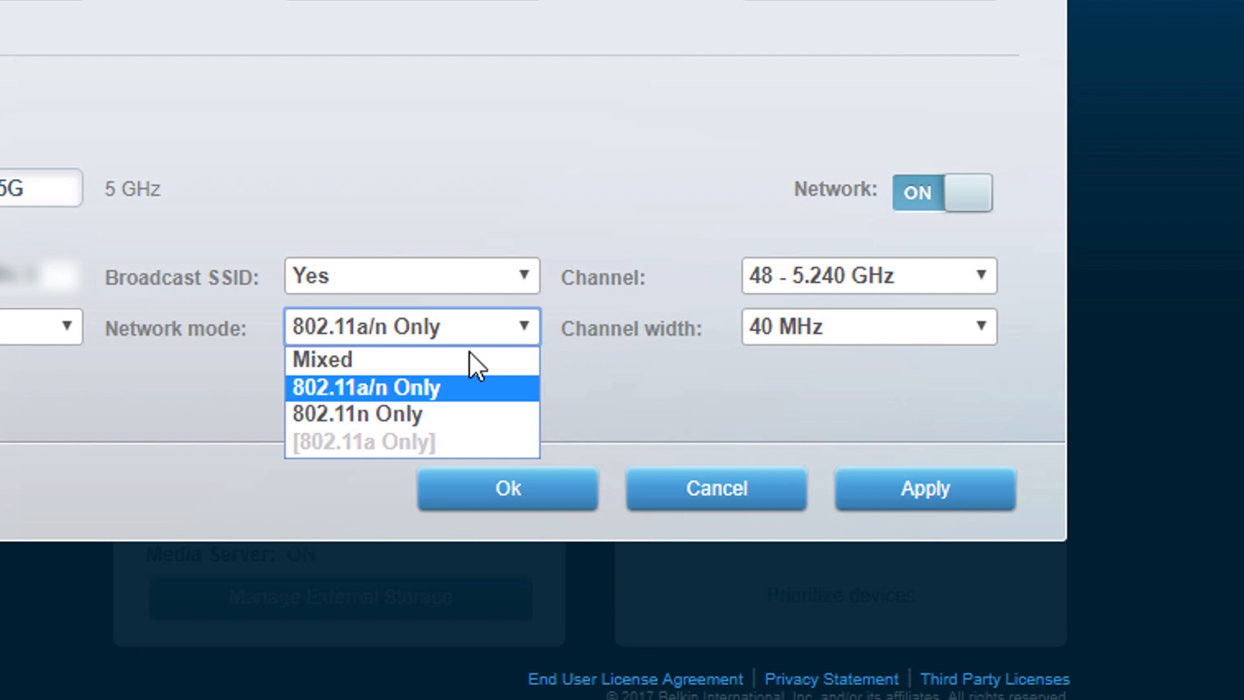
mouse_move(448, 418)
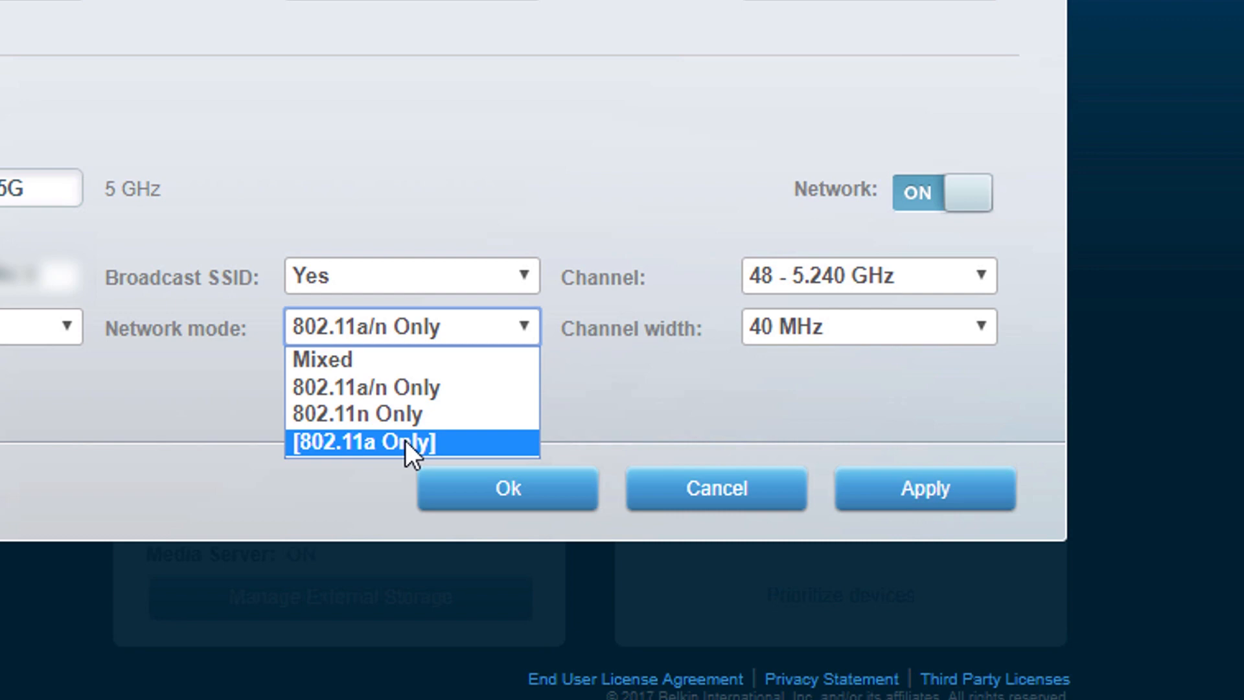
mouse_move(404, 403)
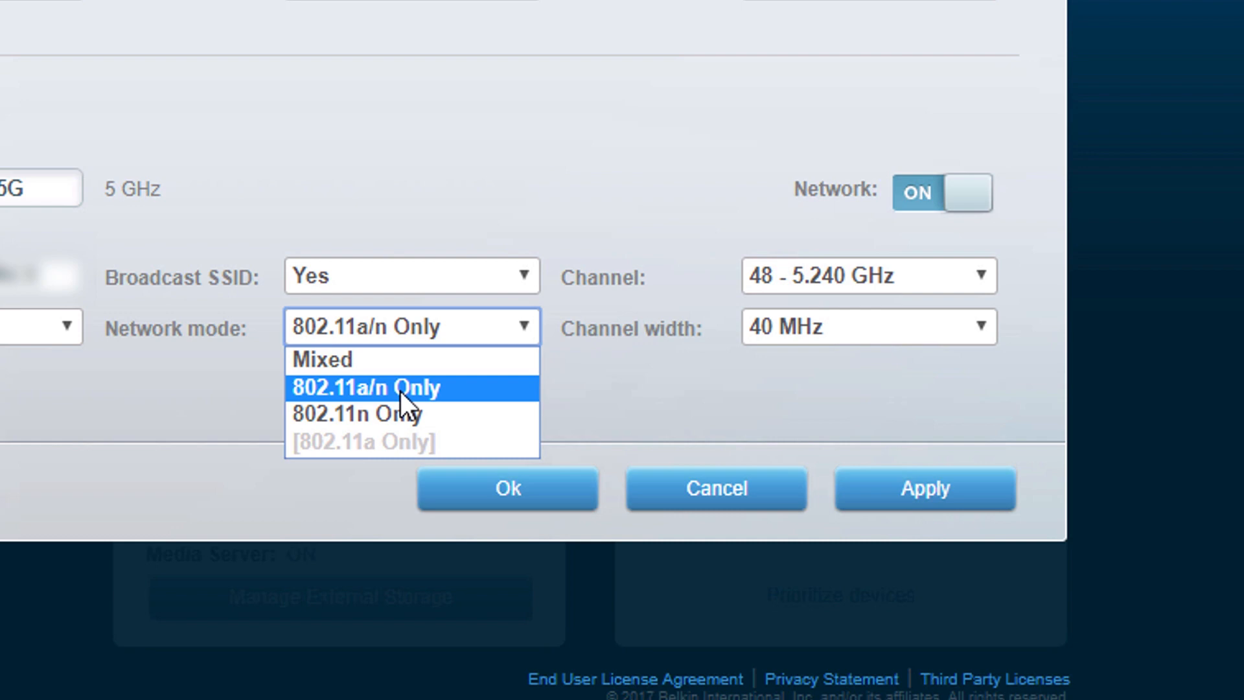
mouse_move(315, 399)
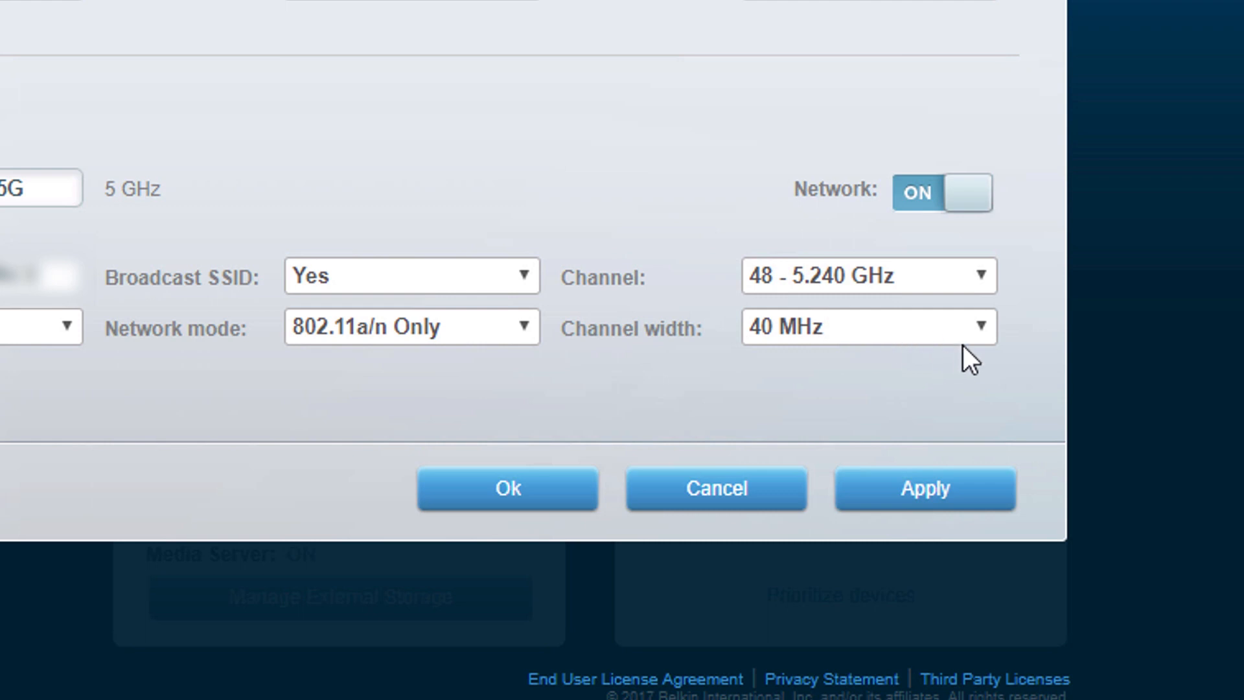
click(869, 327)
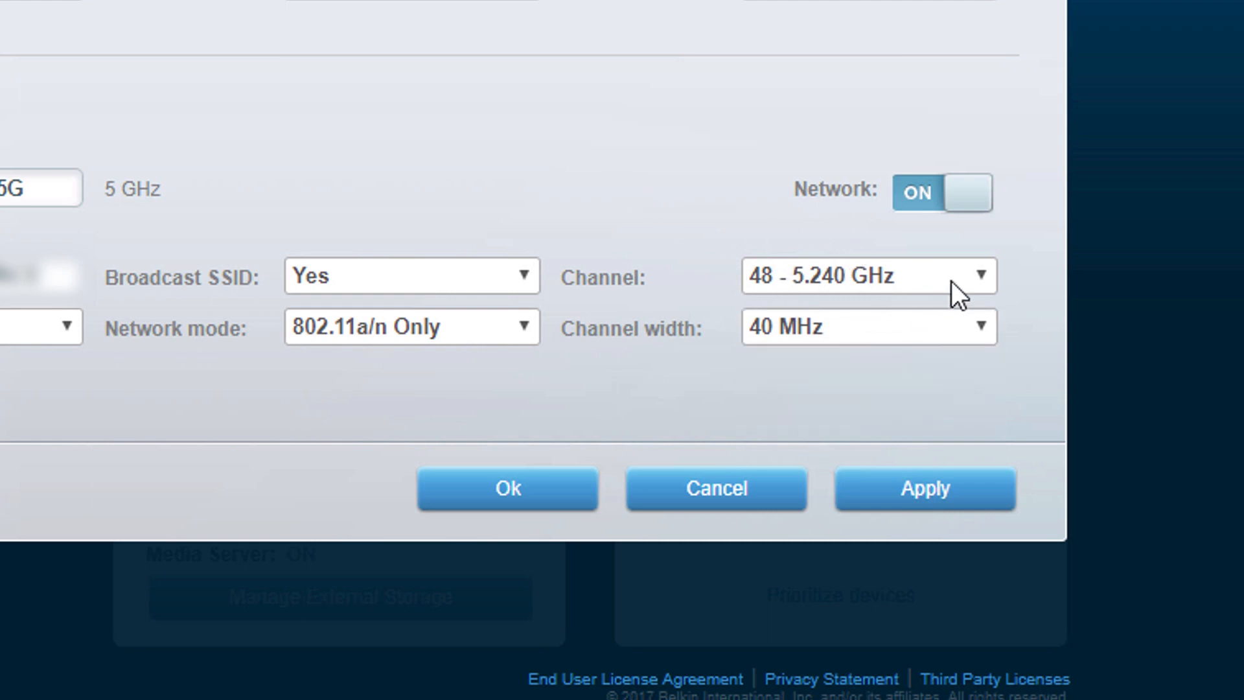
mouse_move(817, 293)
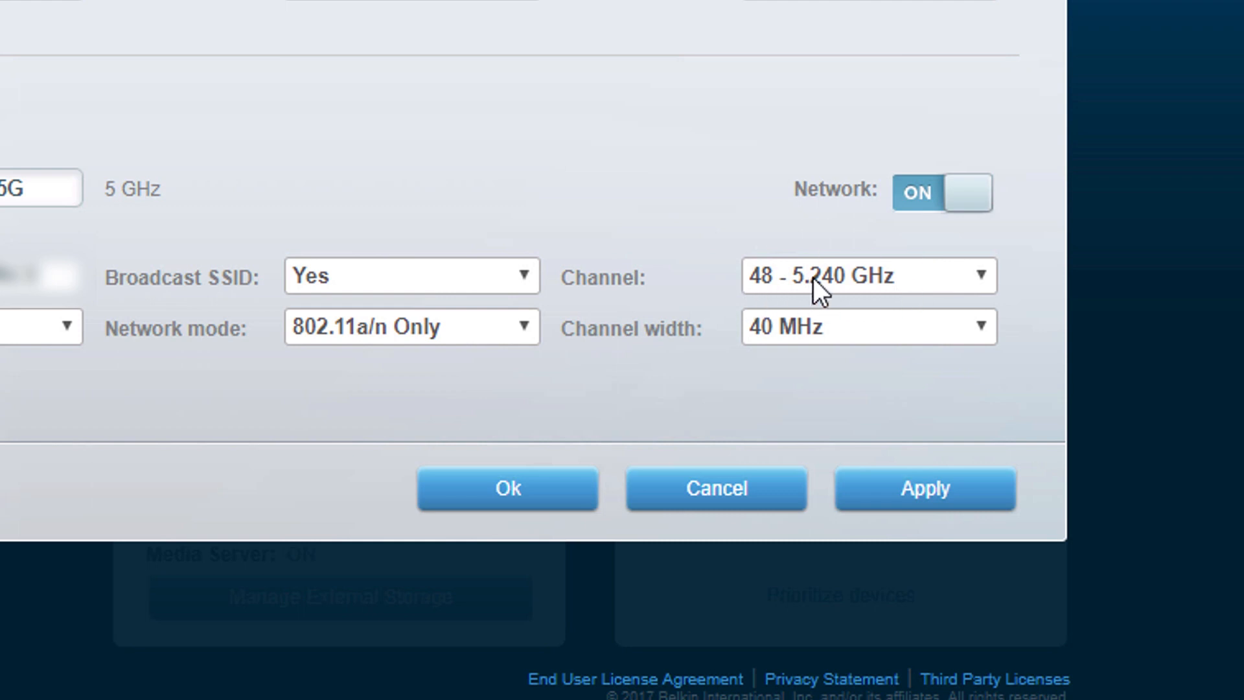
mouse_move(285, 384)
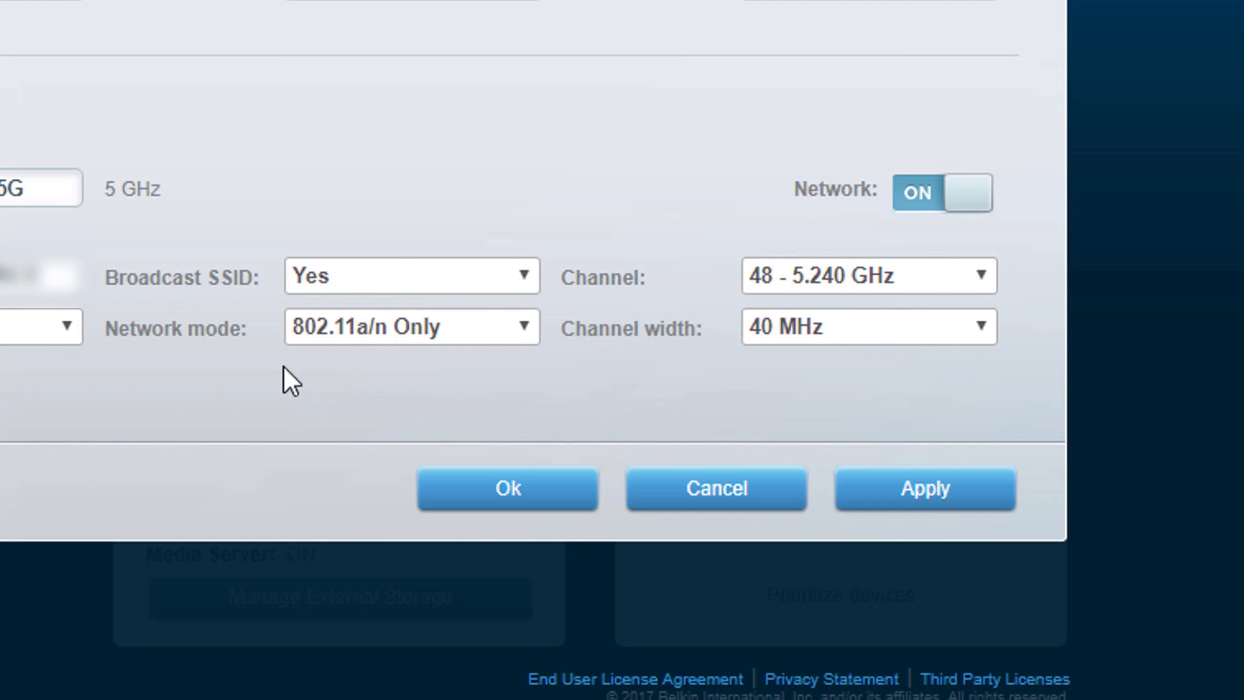
mouse_move(656, 204)
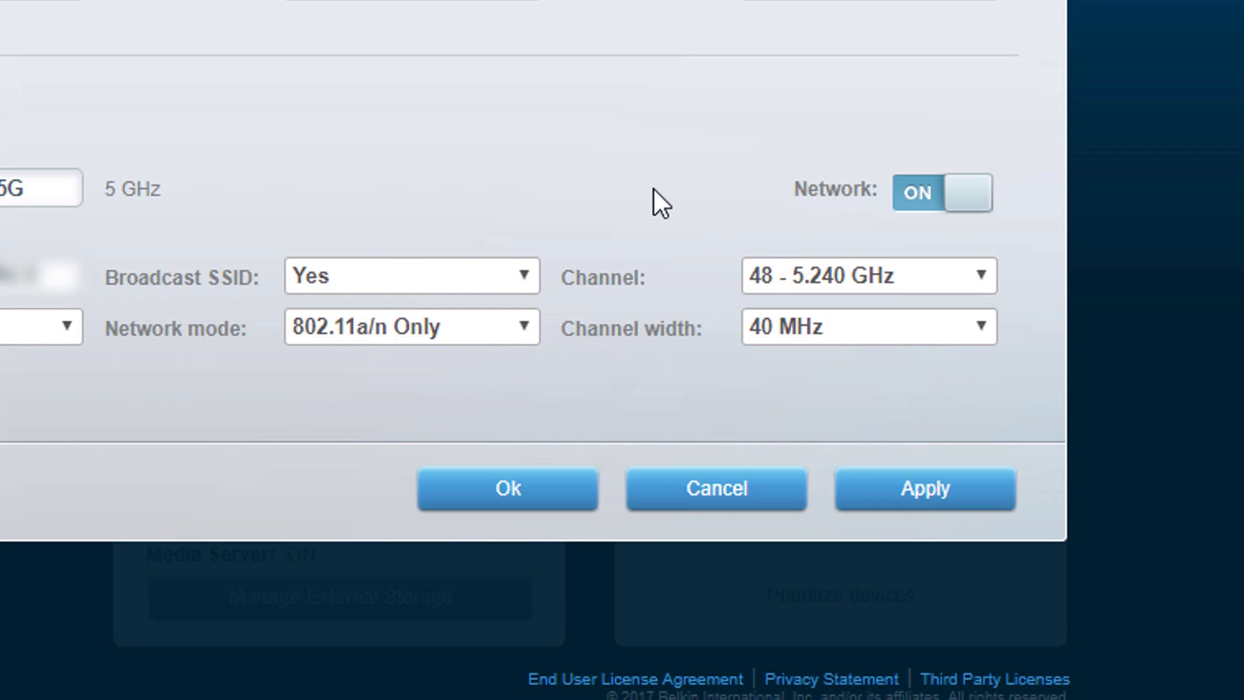
mouse_move(399, 143)
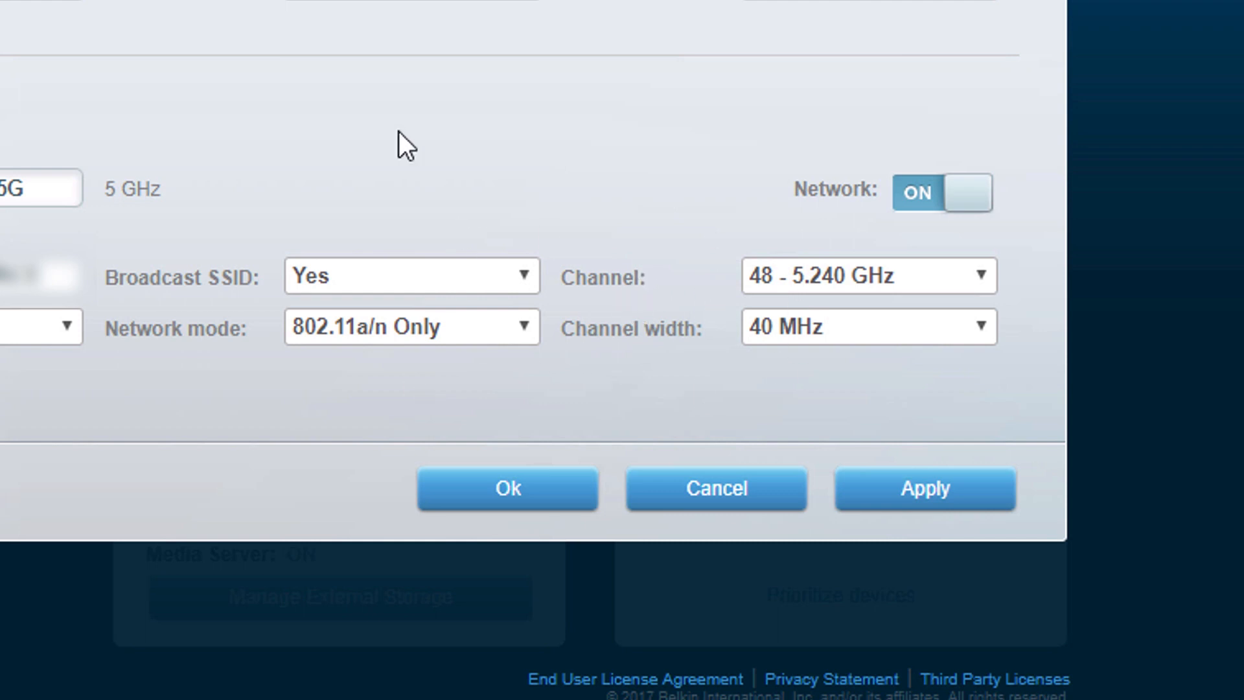